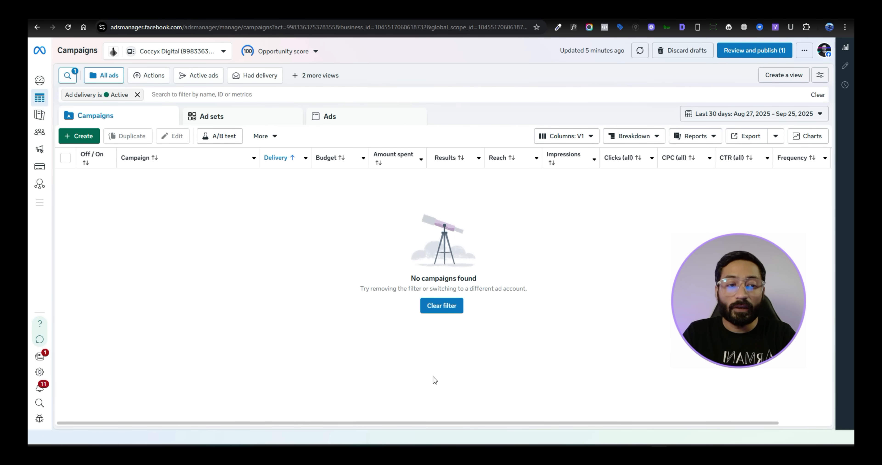
mouse_move(365, 370)
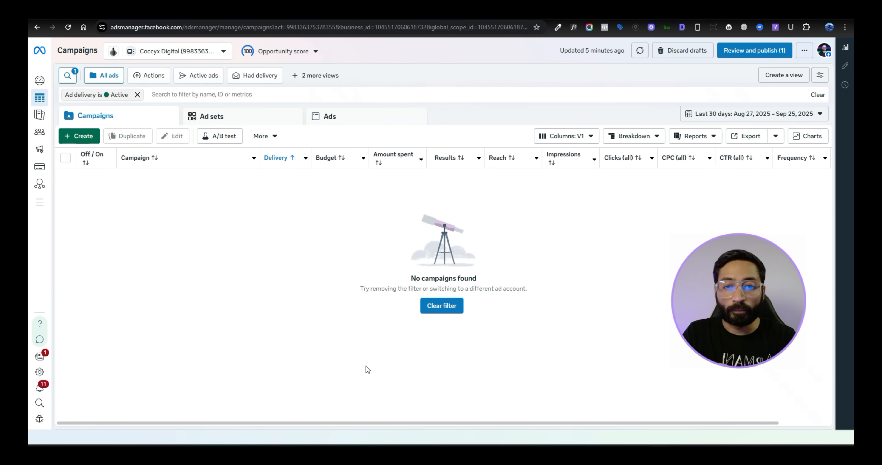
mouse_move(213, 212)
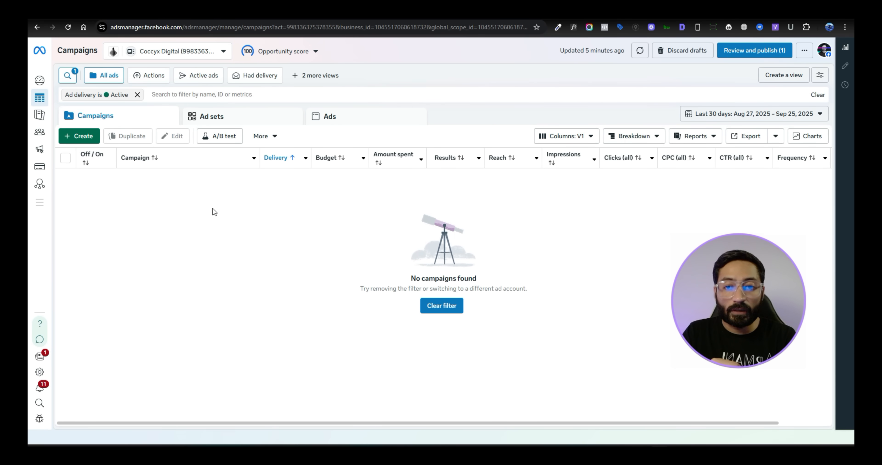
Expand the Ads Manager tools menu over the empty Campaigns view.
left_click(40, 48)
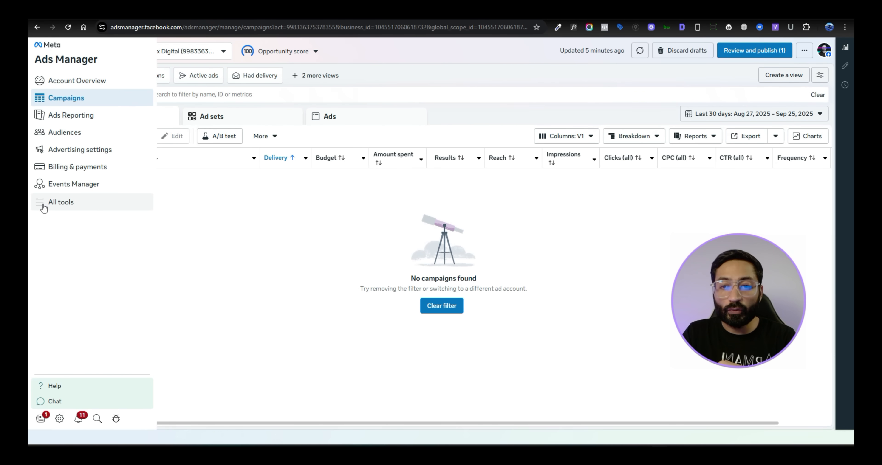
mouse_move(77, 167)
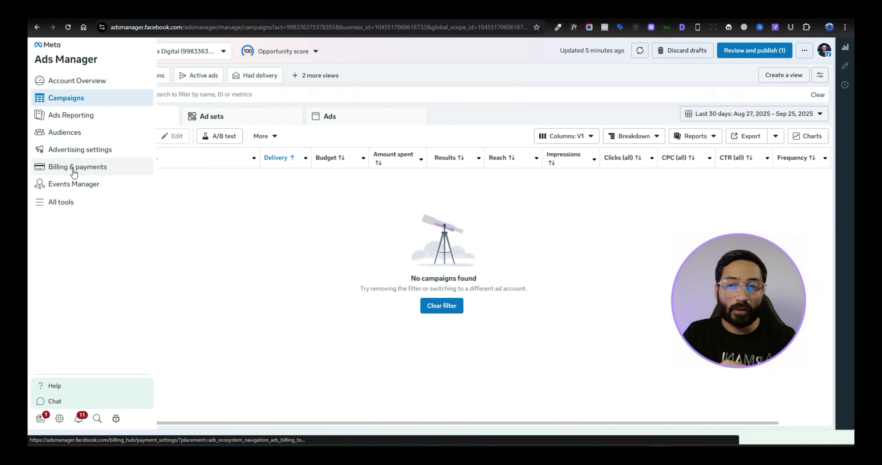
Go to Billing & payments for the Coccyx Digital account showing Rs0.00 balance and Visa method.
left_click(78, 167)
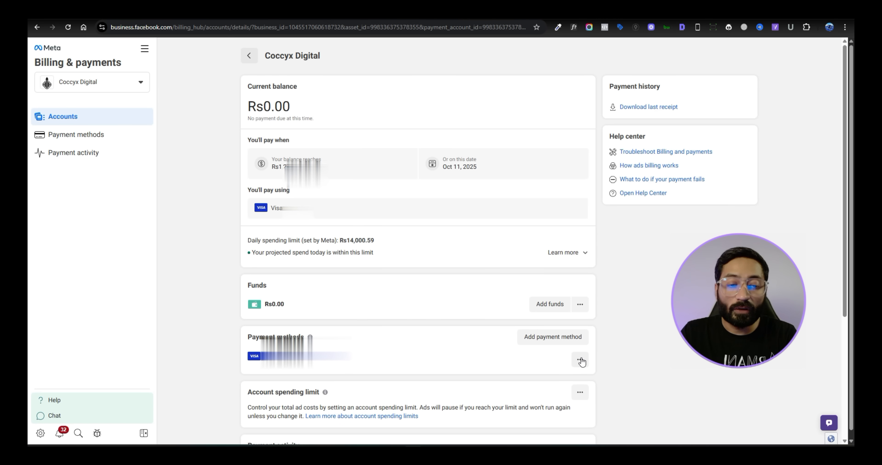
left_click(580, 361)
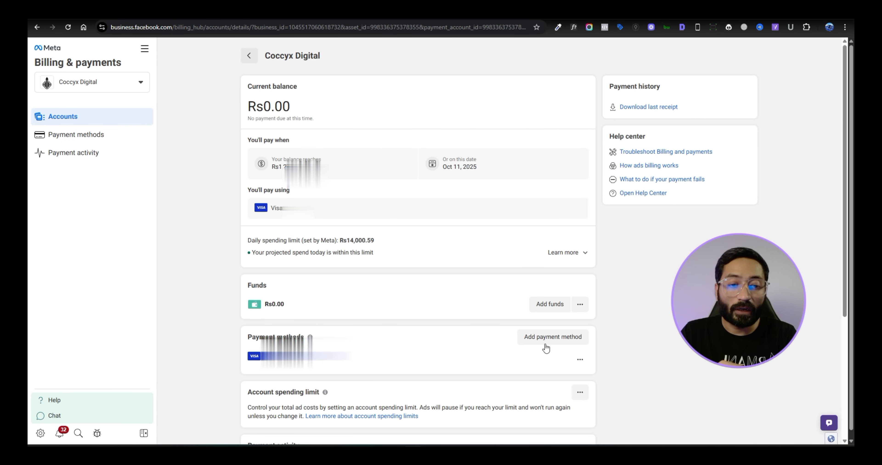
left_click(552, 336)
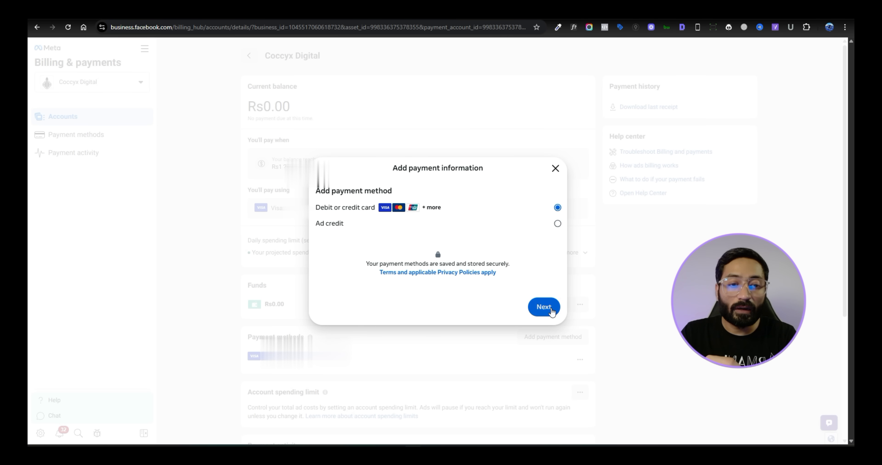
left_click(543, 307)
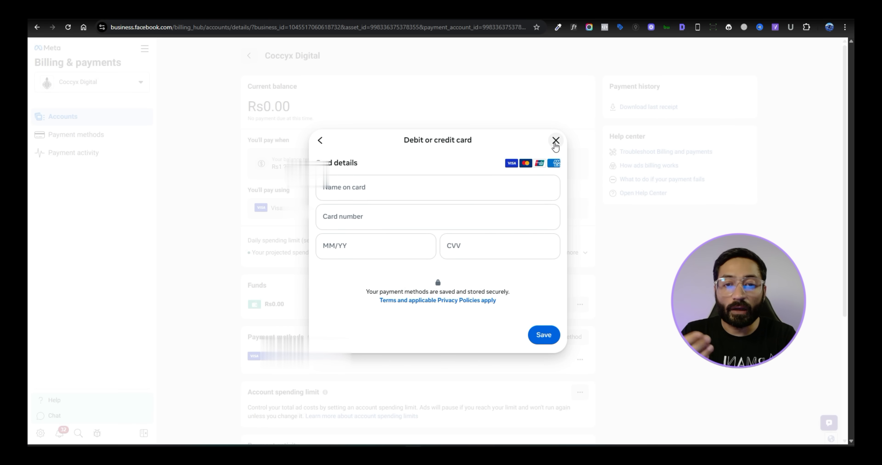
left_click(556, 140)
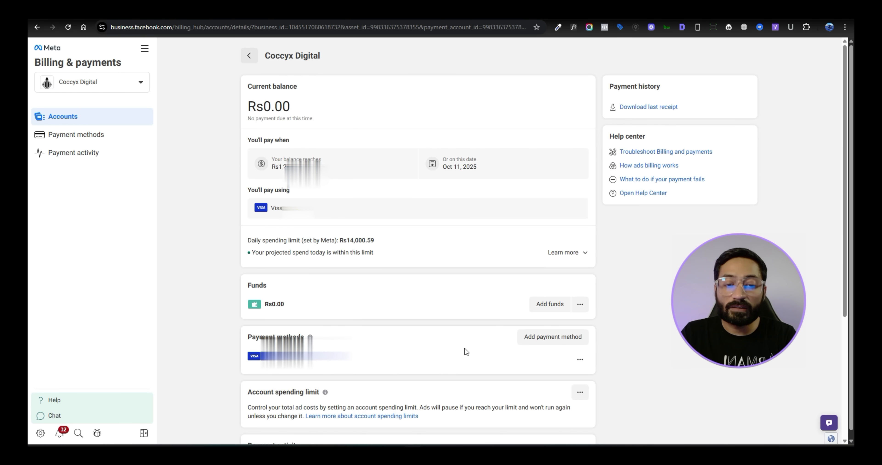